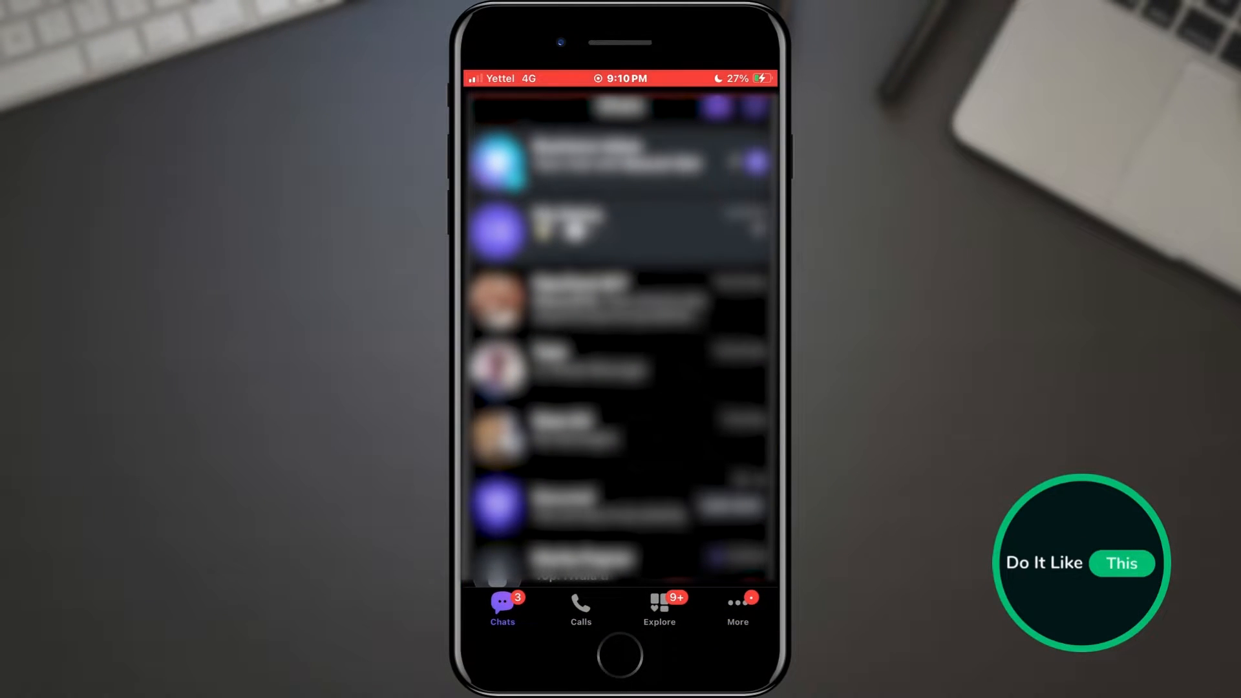
Go to More > Settings > Privacy and open the Block List of blocked contacts
{"action": "left_click", "coordinate": [736, 609]}
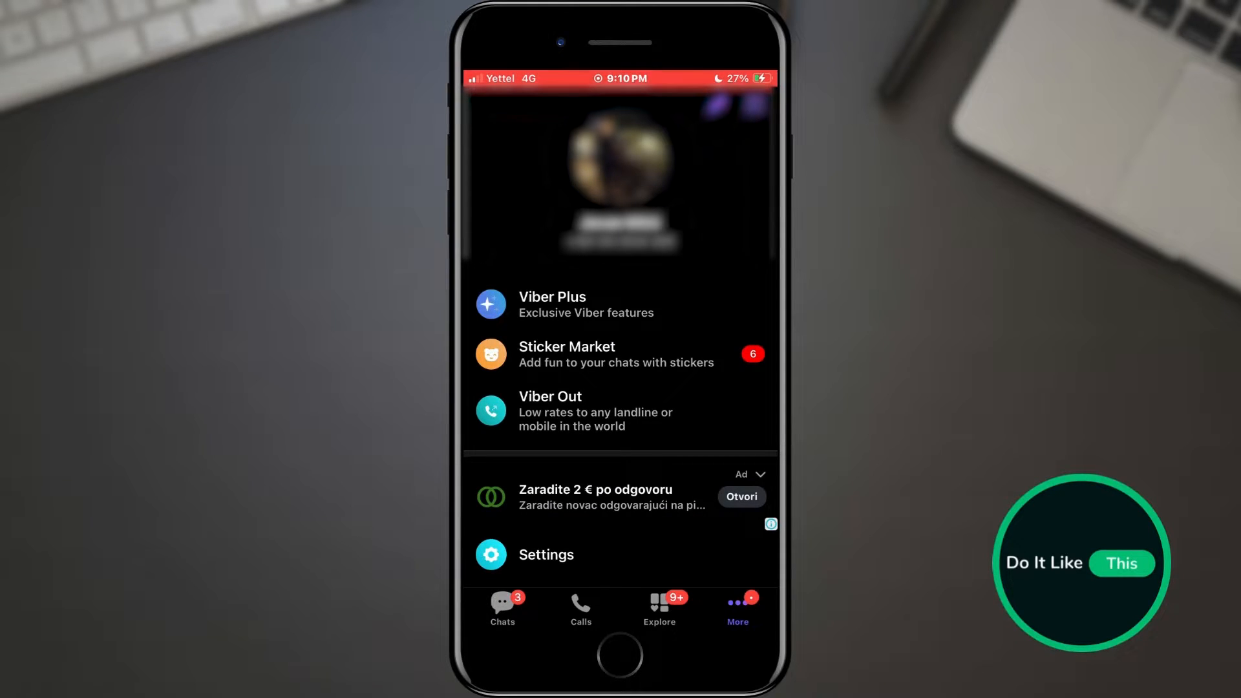
{"action": "left_click", "coordinate": [546, 554]}
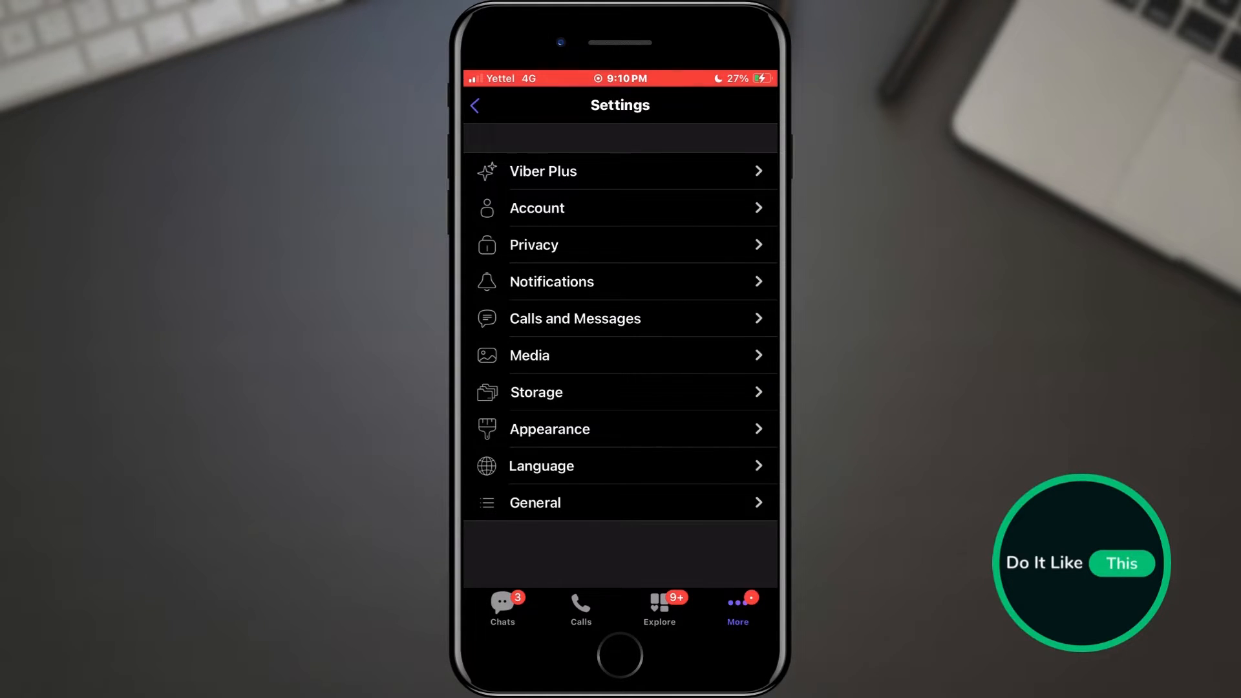
{"action": "left_click", "coordinate": [533, 244]}
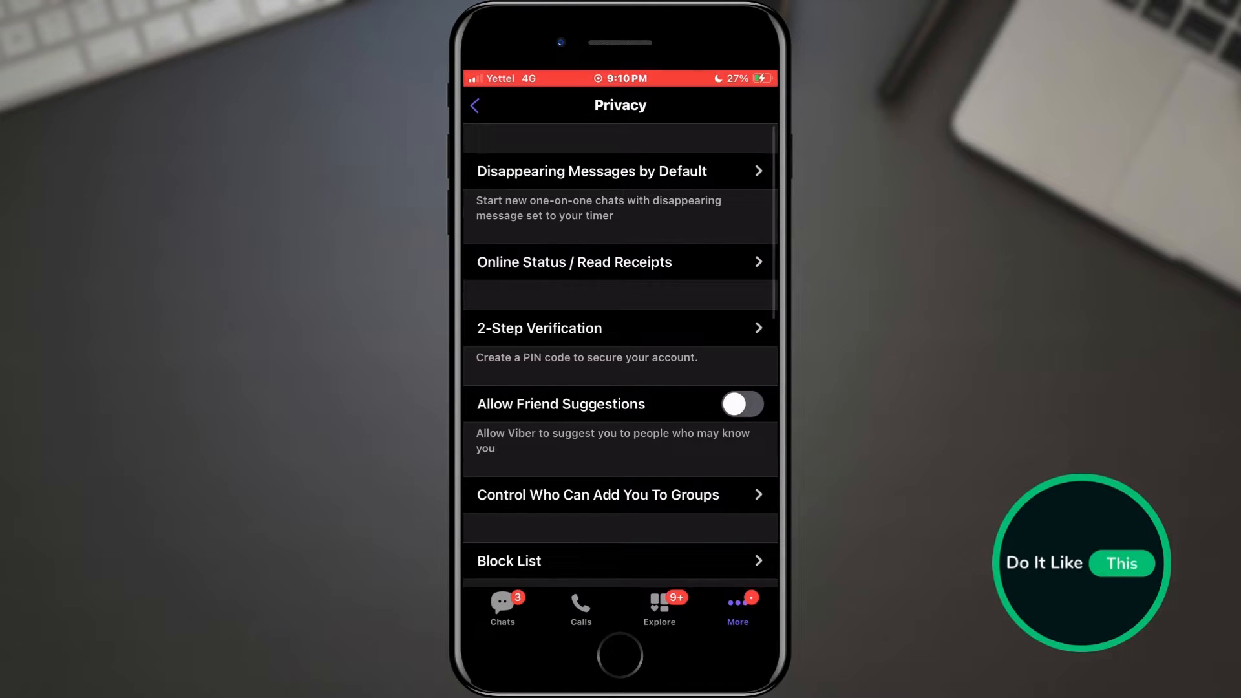
{"action": "scroll", "scroll_direction": "down", "scroll_amount": 3}
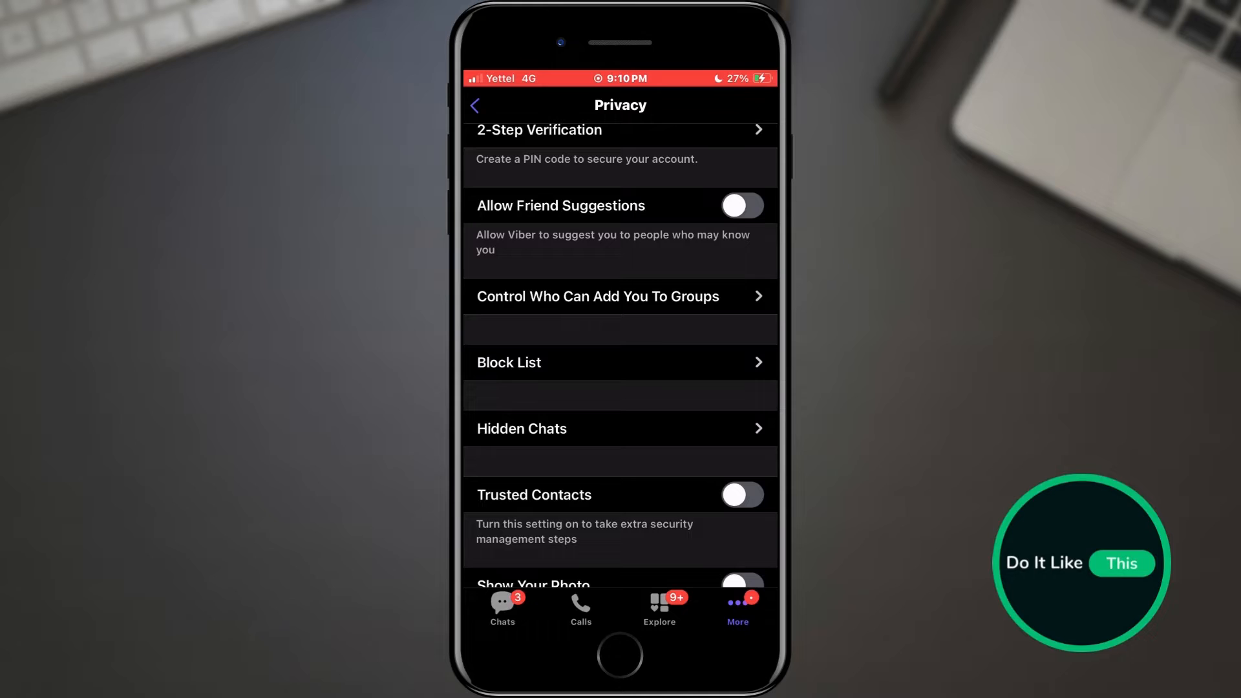
{"action": "left_click", "coordinate": [509, 363]}
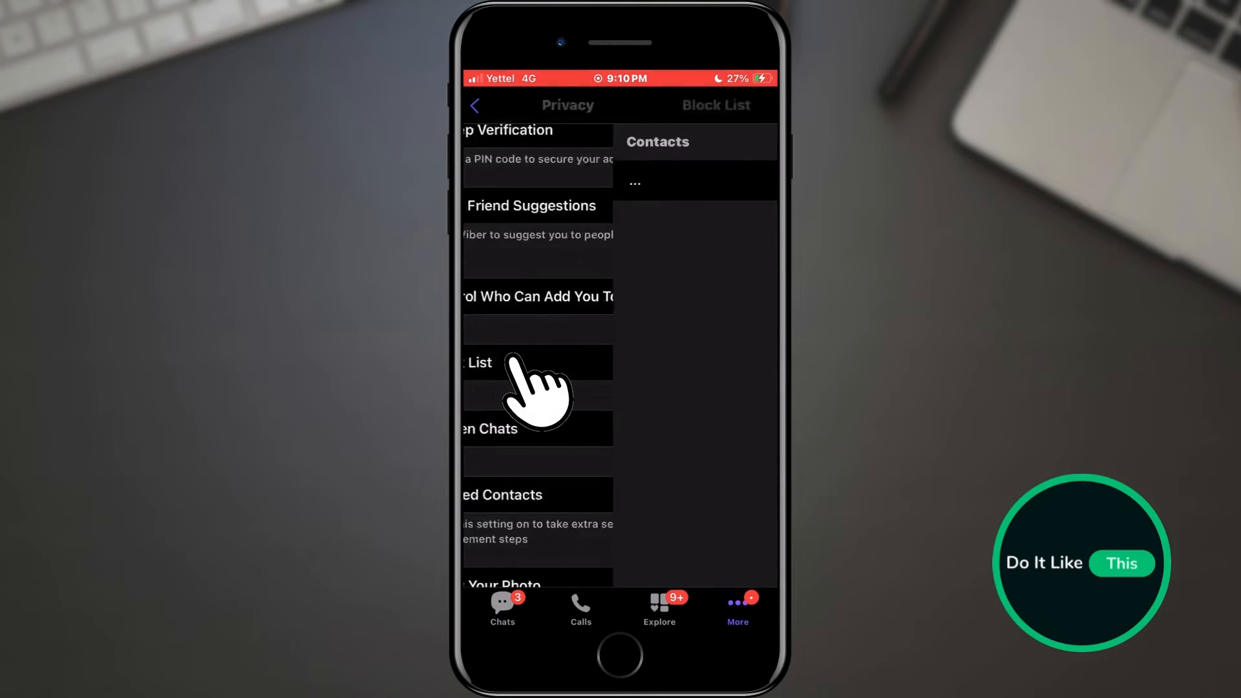